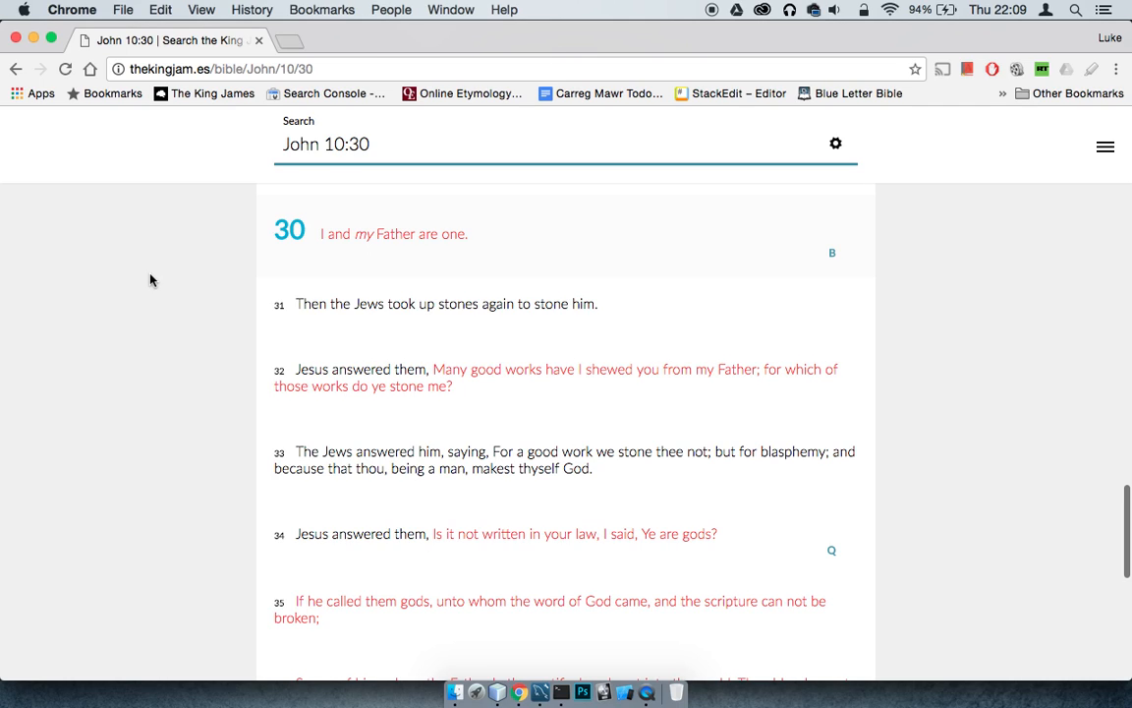
mouse_move(853, 258)
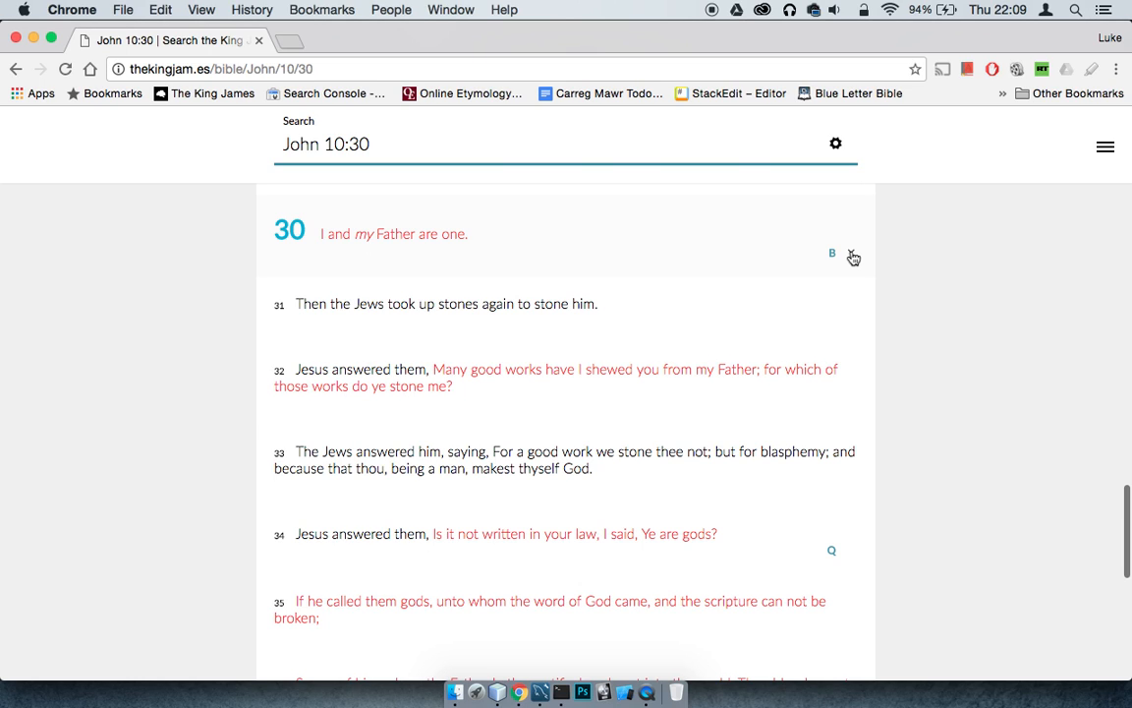
Step: Browse the current page, scrolling down and back up before leaving it
click(834, 255)
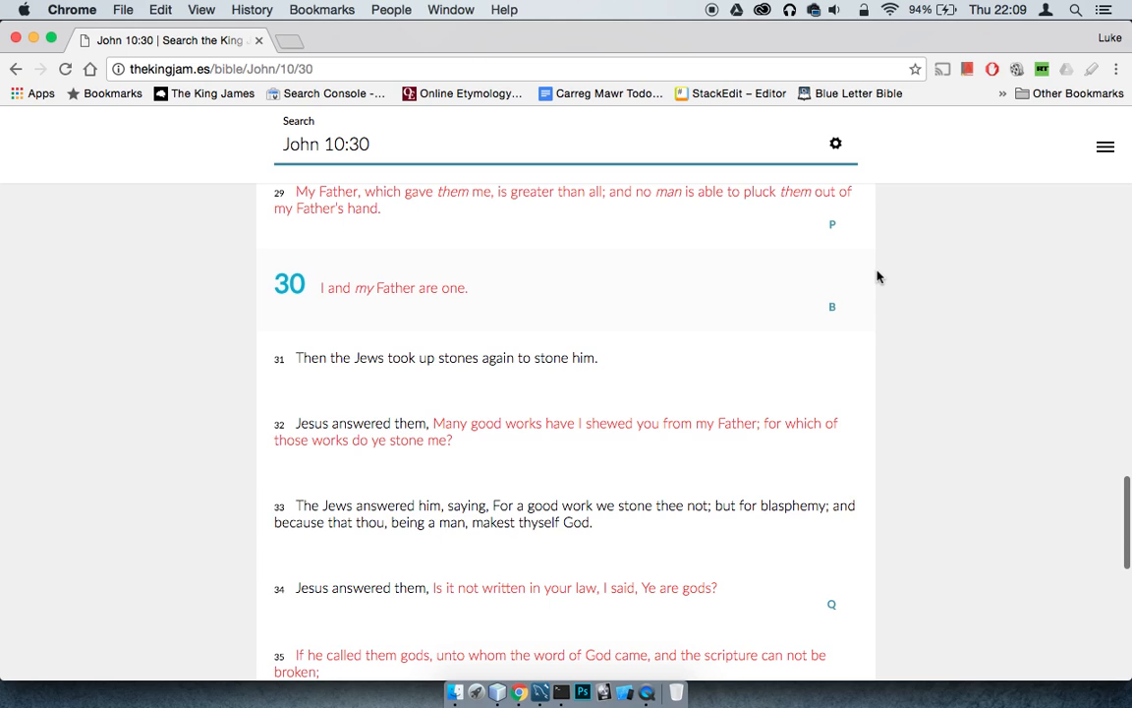
mouse_move(606, 280)
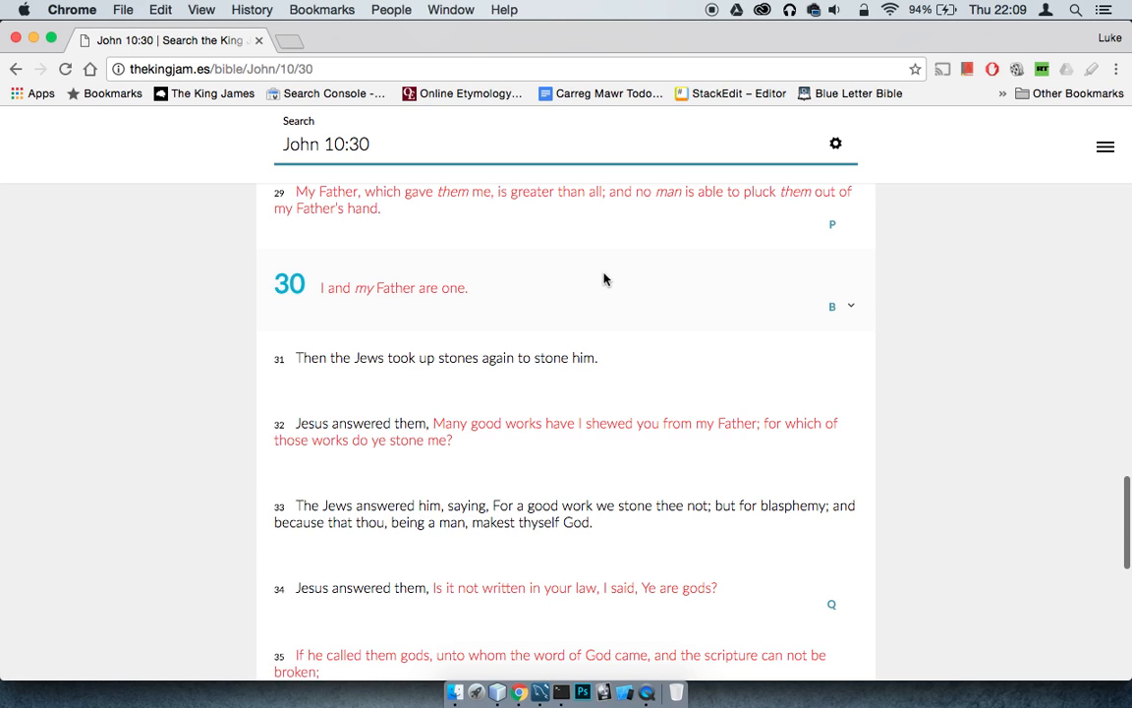
scroll(down, 3)
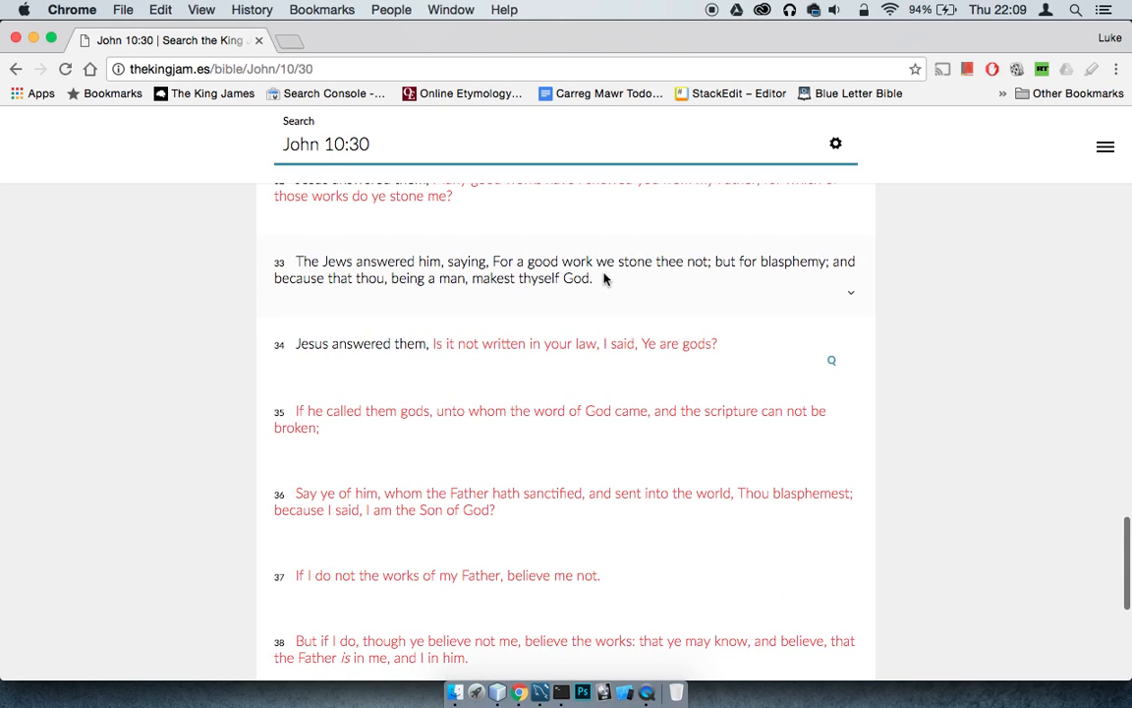
scroll(down, 3)
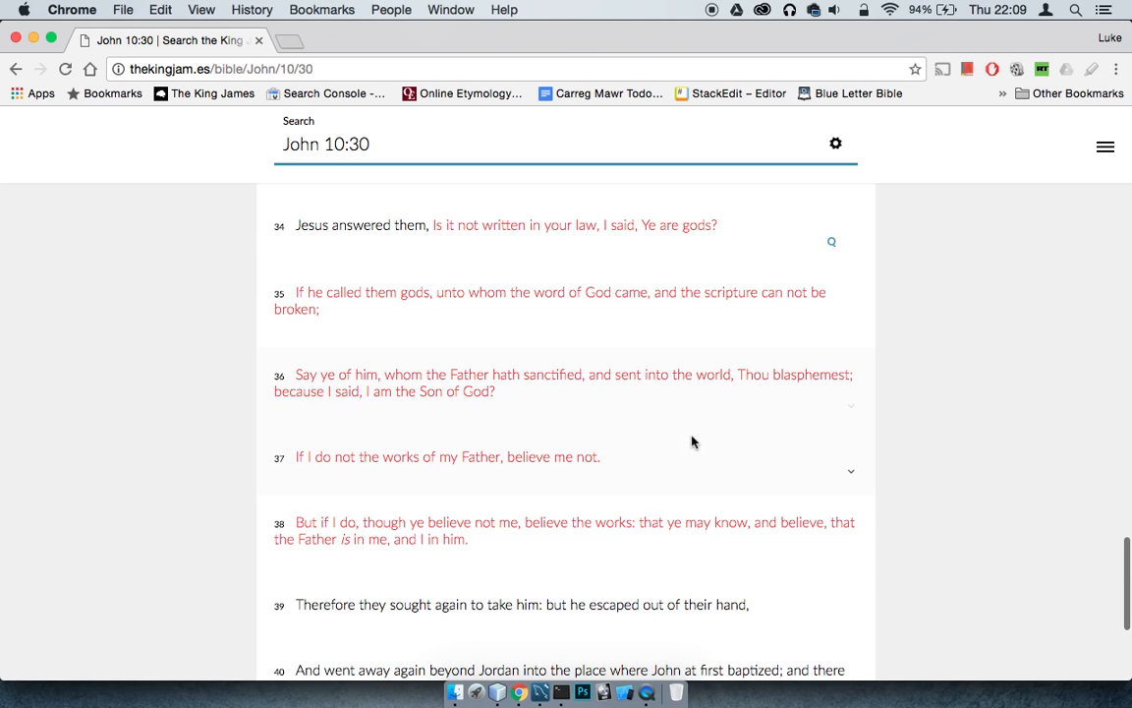
mouse_move(656, 412)
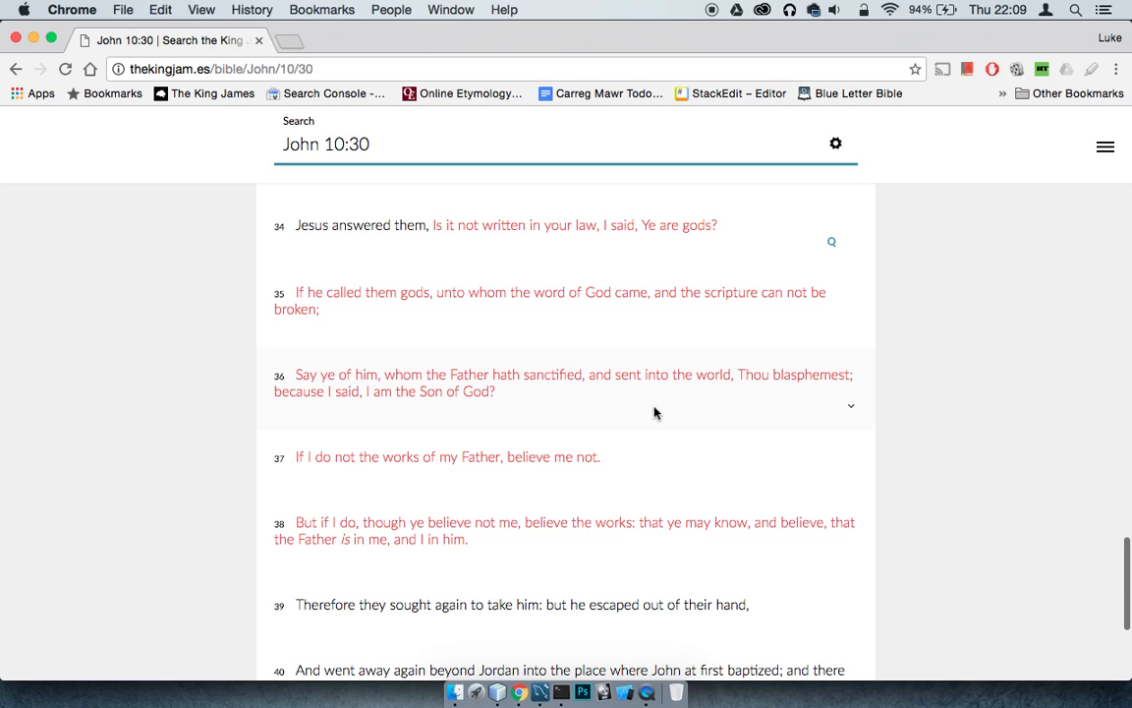
scroll(up, 3)
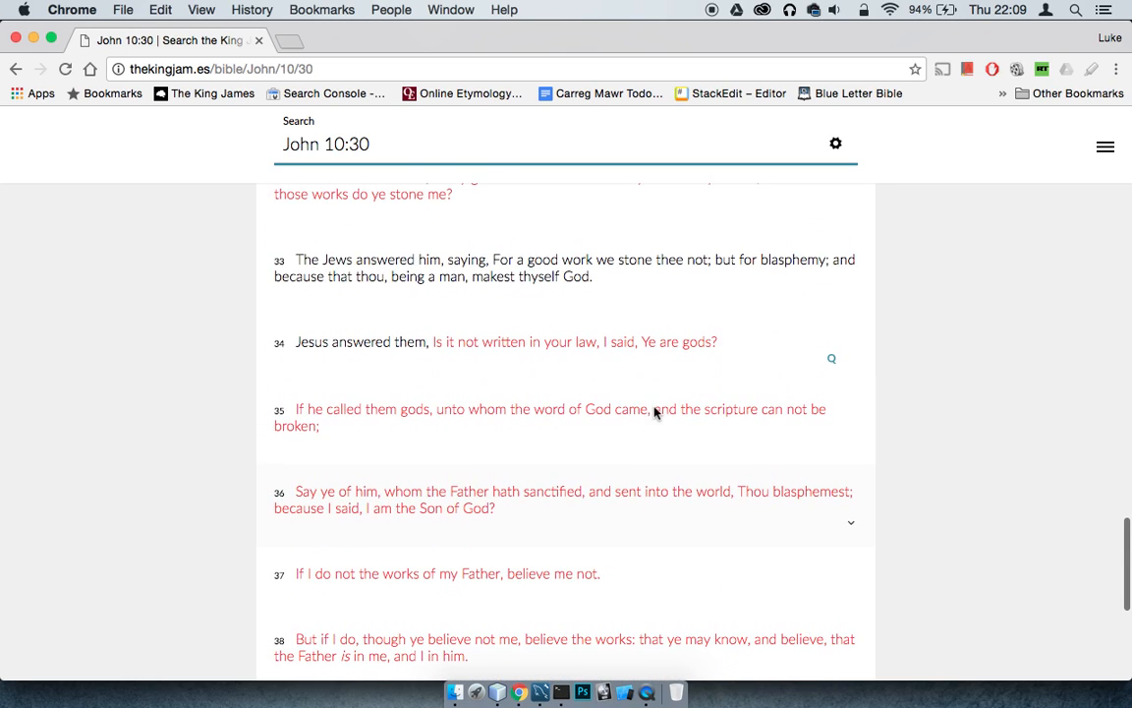
Step: Go to the All tags list from the site menu and scroll toward its last entries
click(1104, 145)
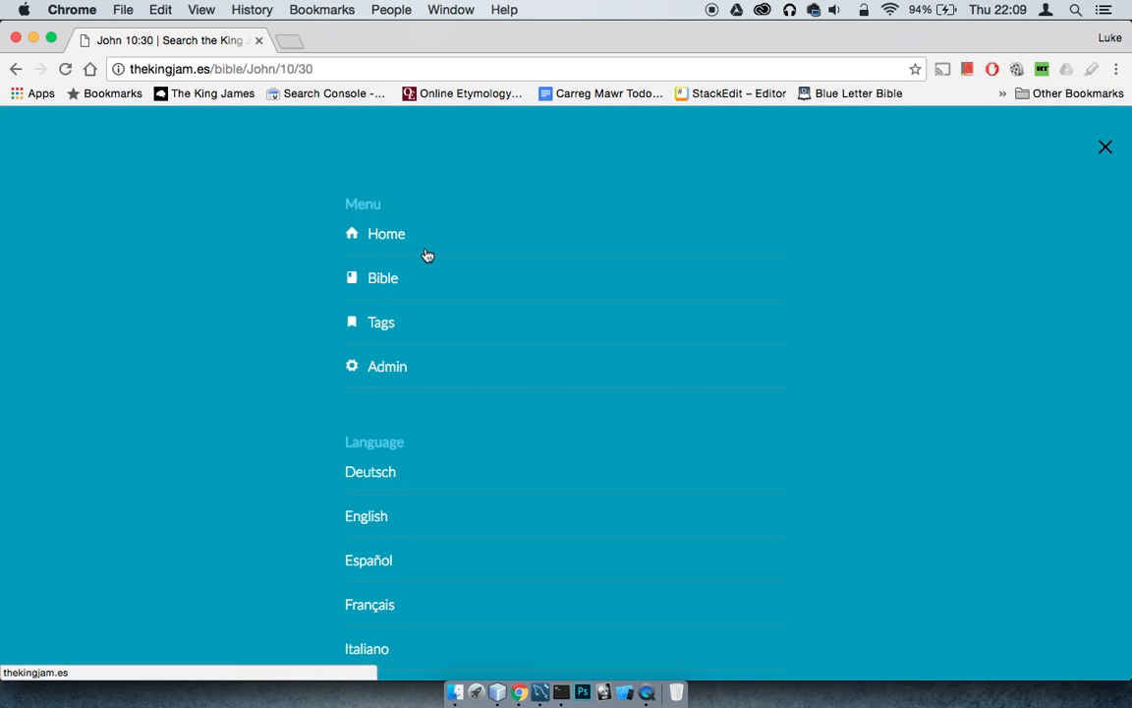
mouse_move(374, 407)
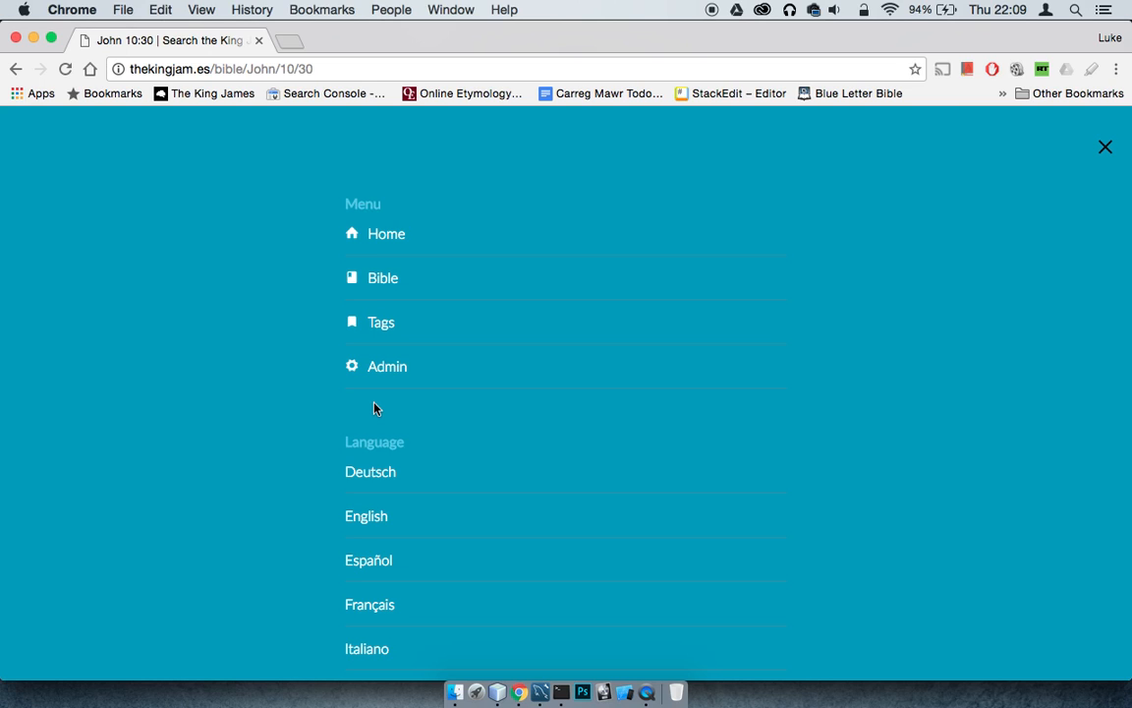
mouse_move(413, 323)
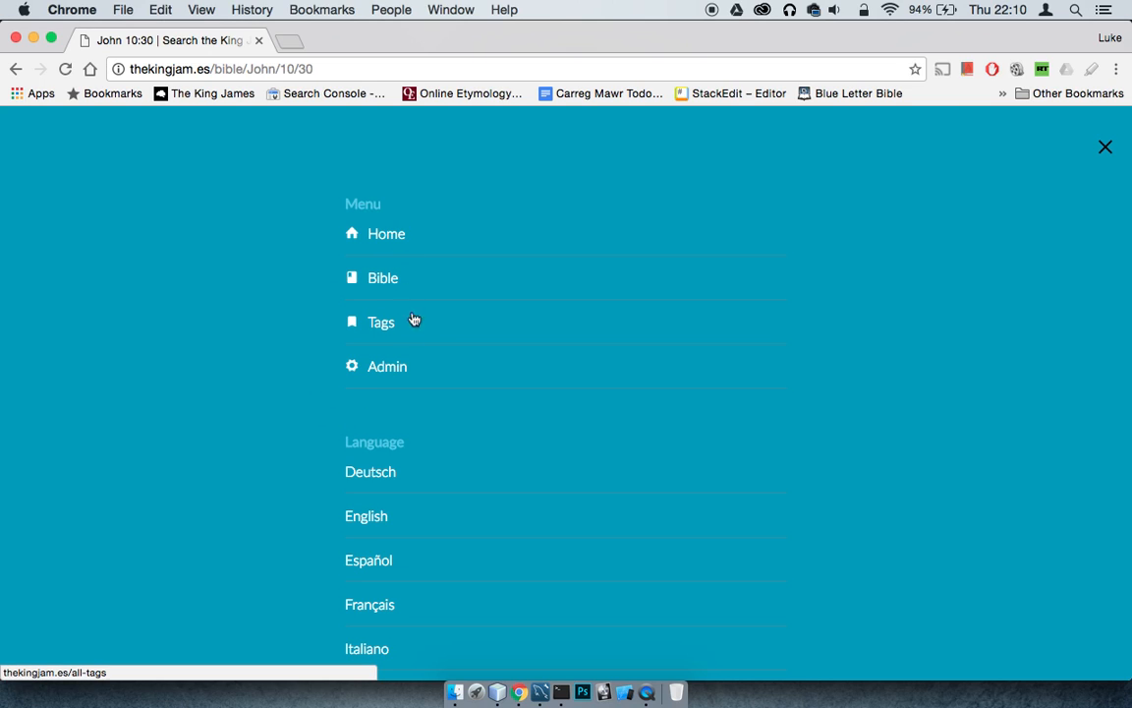
click(381, 322)
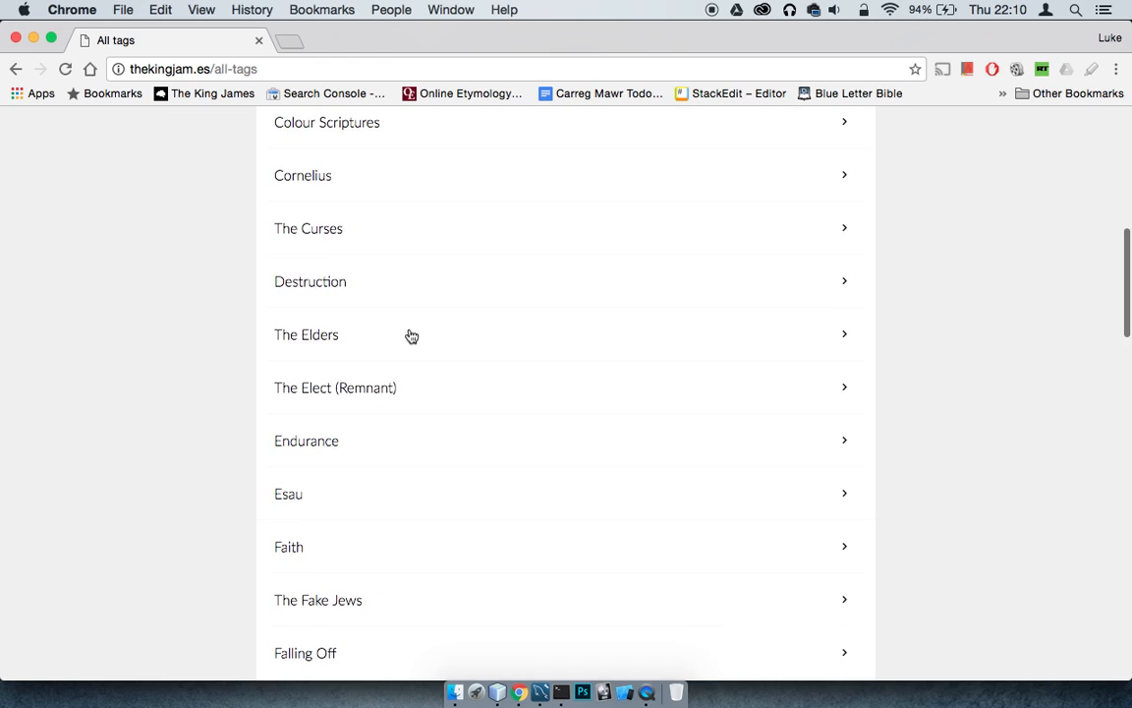
scroll(down, 3)
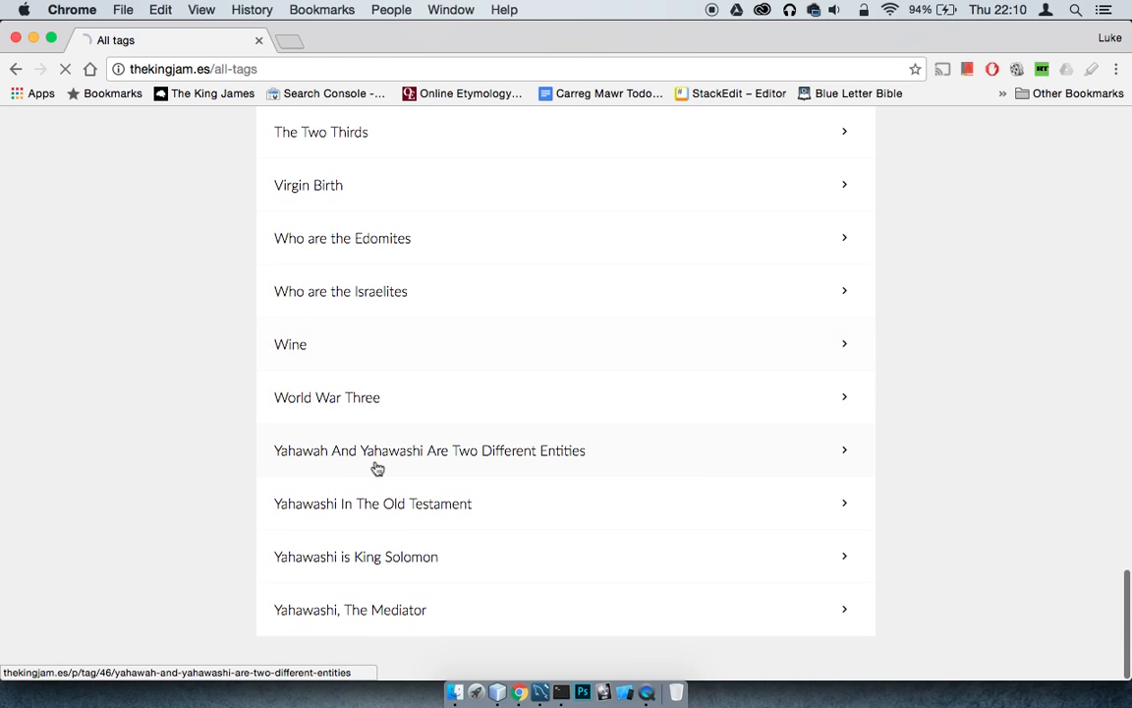
Step: Load the 'Yahawah And Yahawashi Are Two Different Entities' tag and read down its verses through John 17:1
click(429, 450)
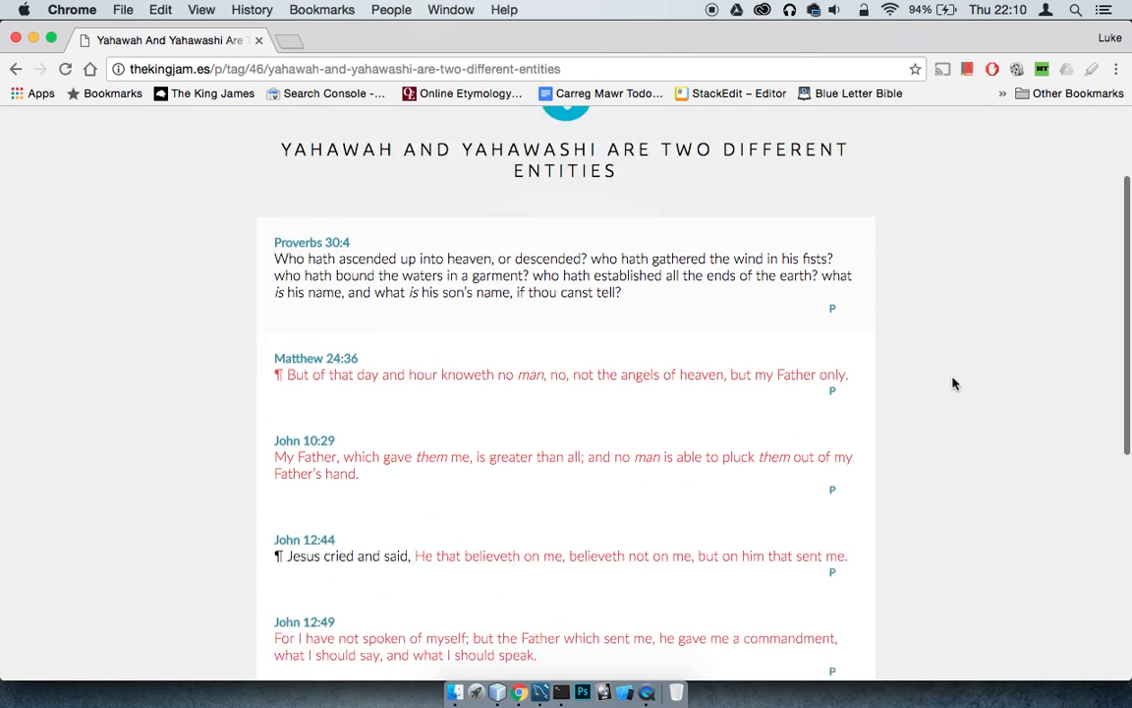
scroll(down, 3)
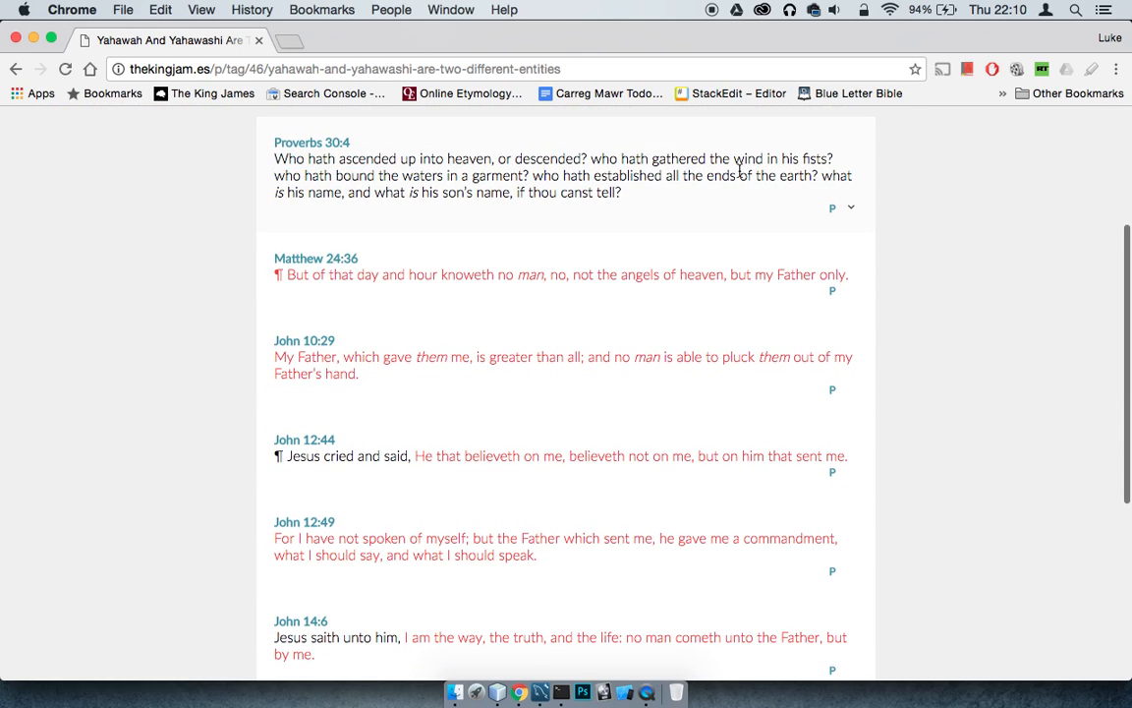
mouse_move(904, 202)
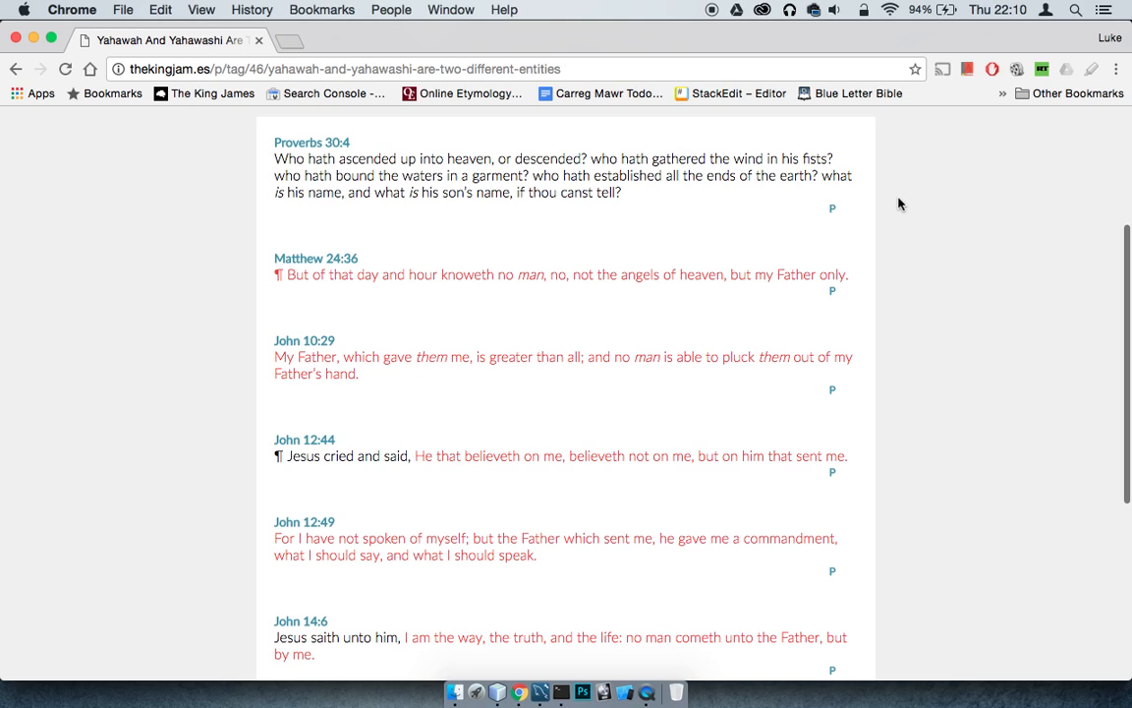
scroll(down, 3)
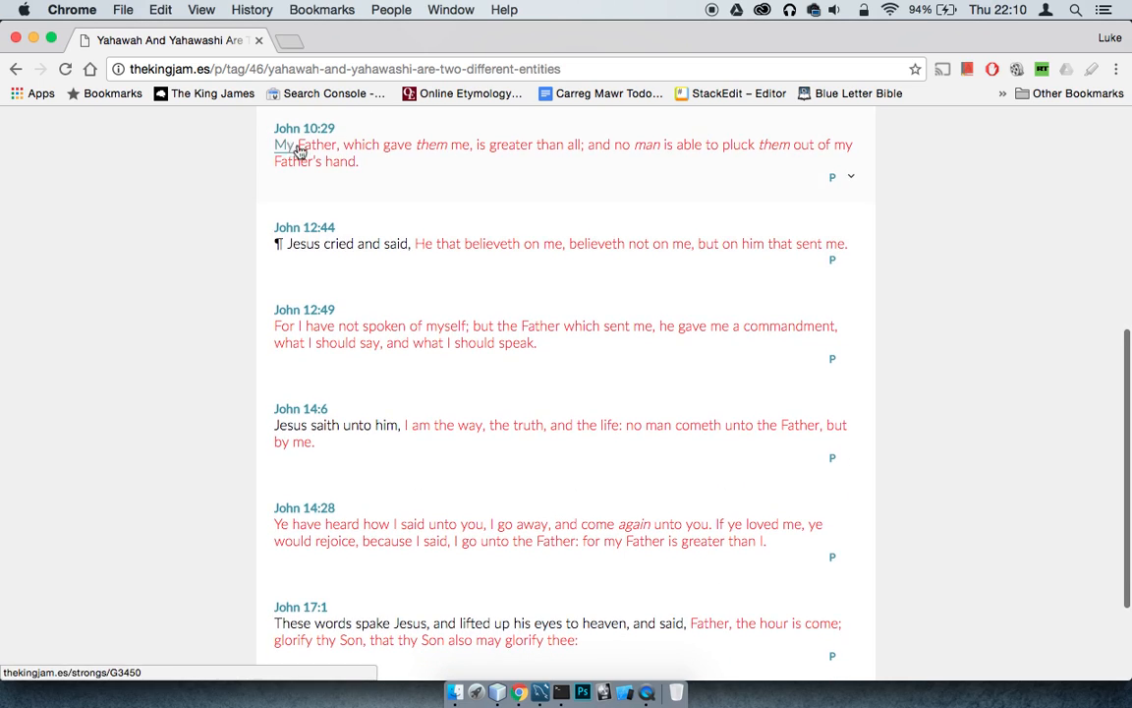
mouse_move(580, 161)
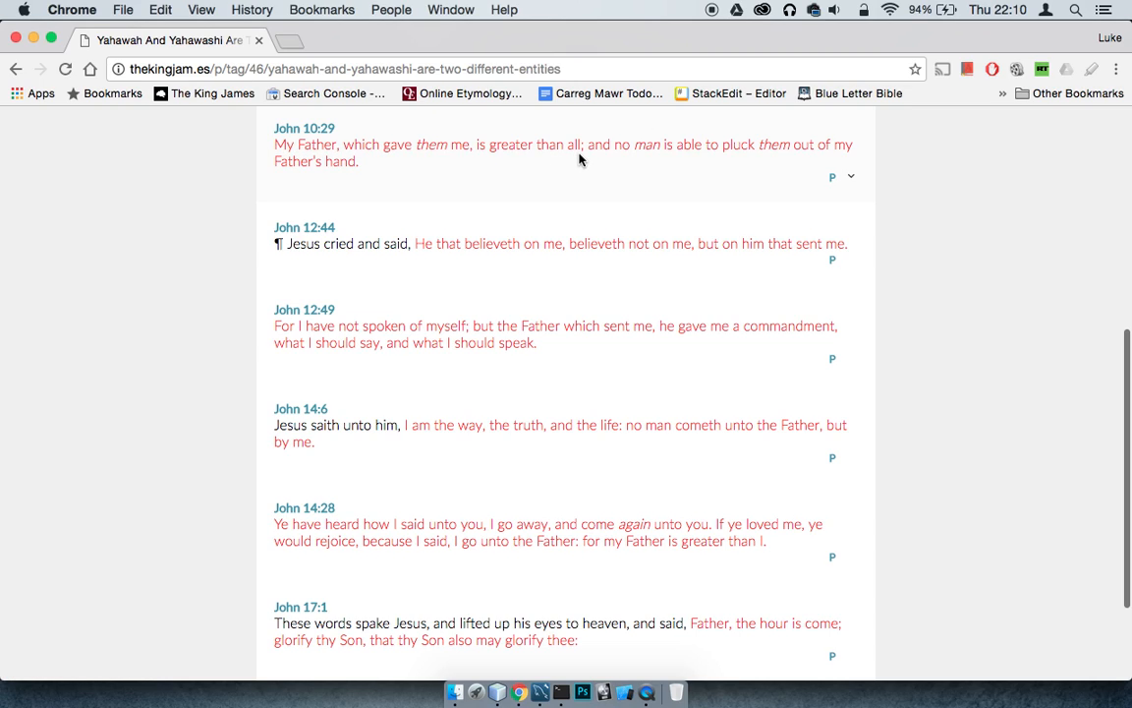
mouse_move(665, 177)
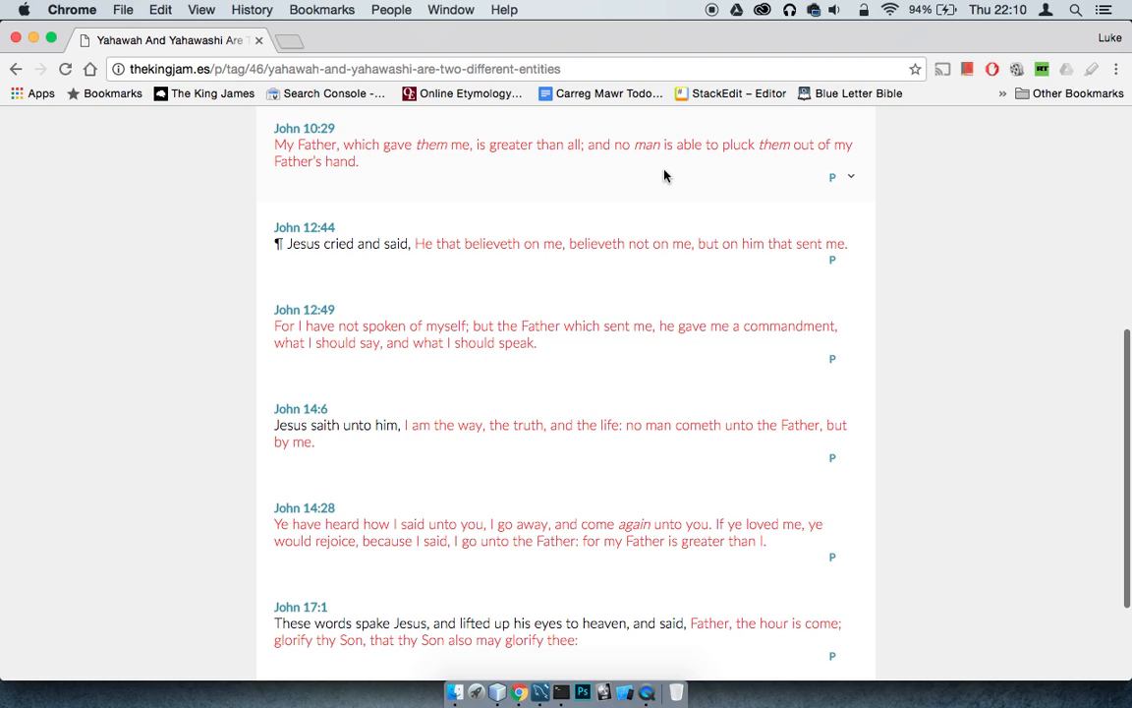
Step: Scroll the verse list so John 10:29 through John 17:1 are showing
scroll(down, 3)
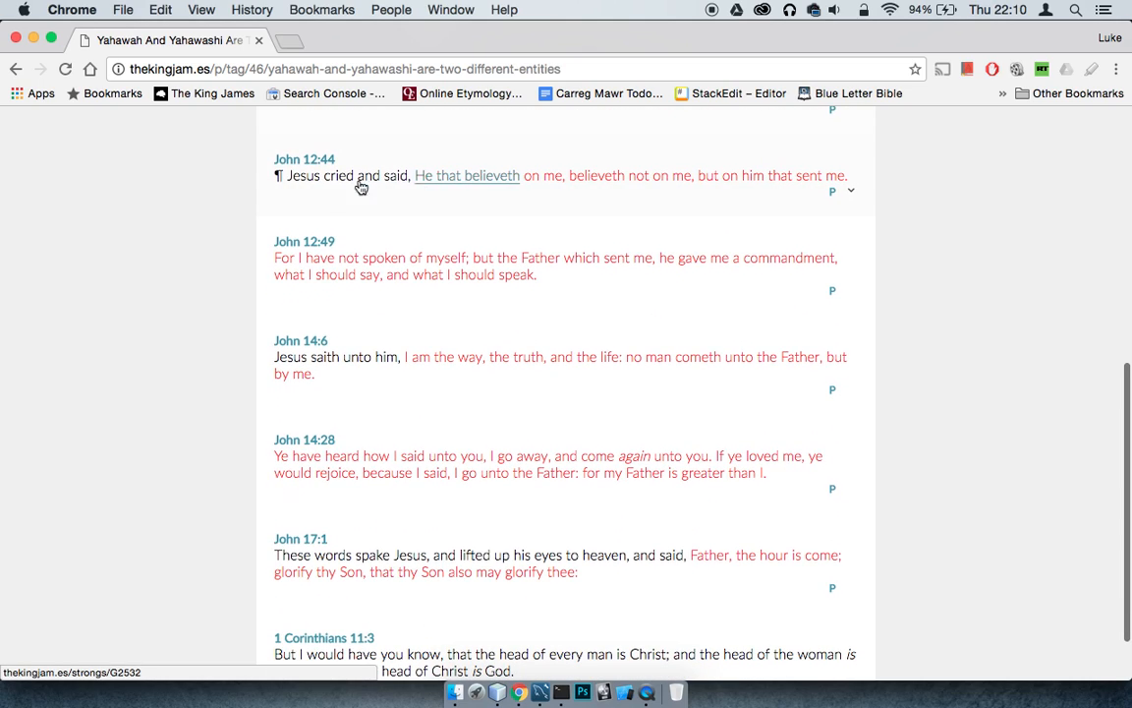
mouse_move(531, 201)
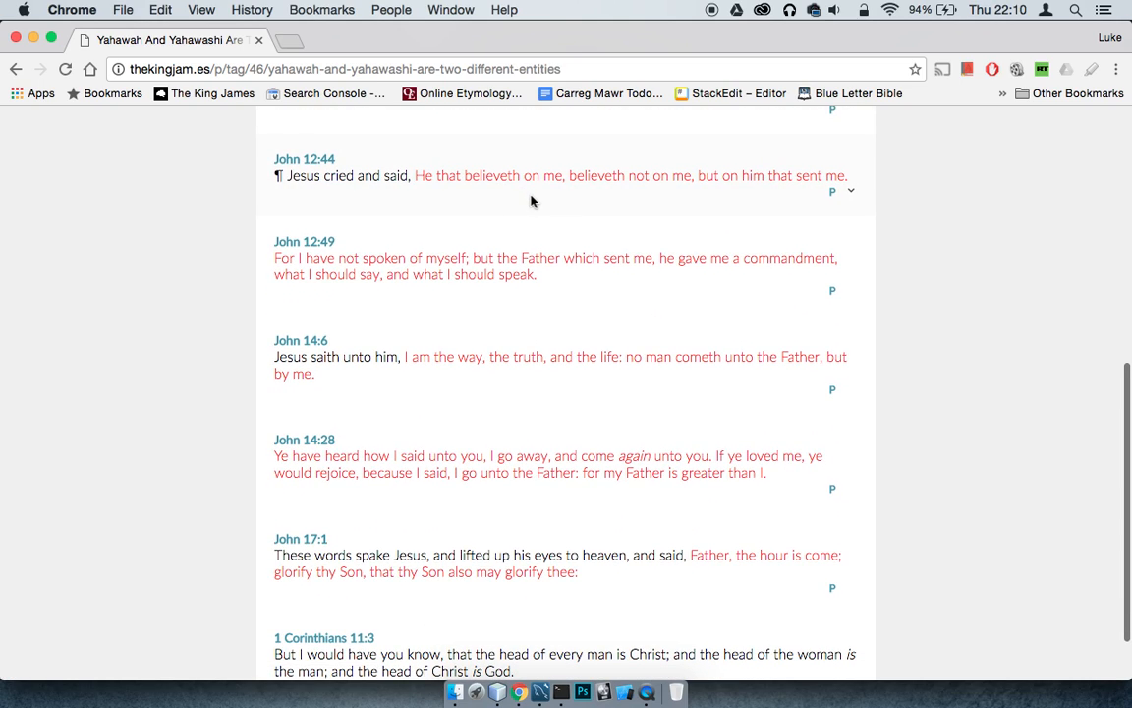
mouse_move(598, 175)
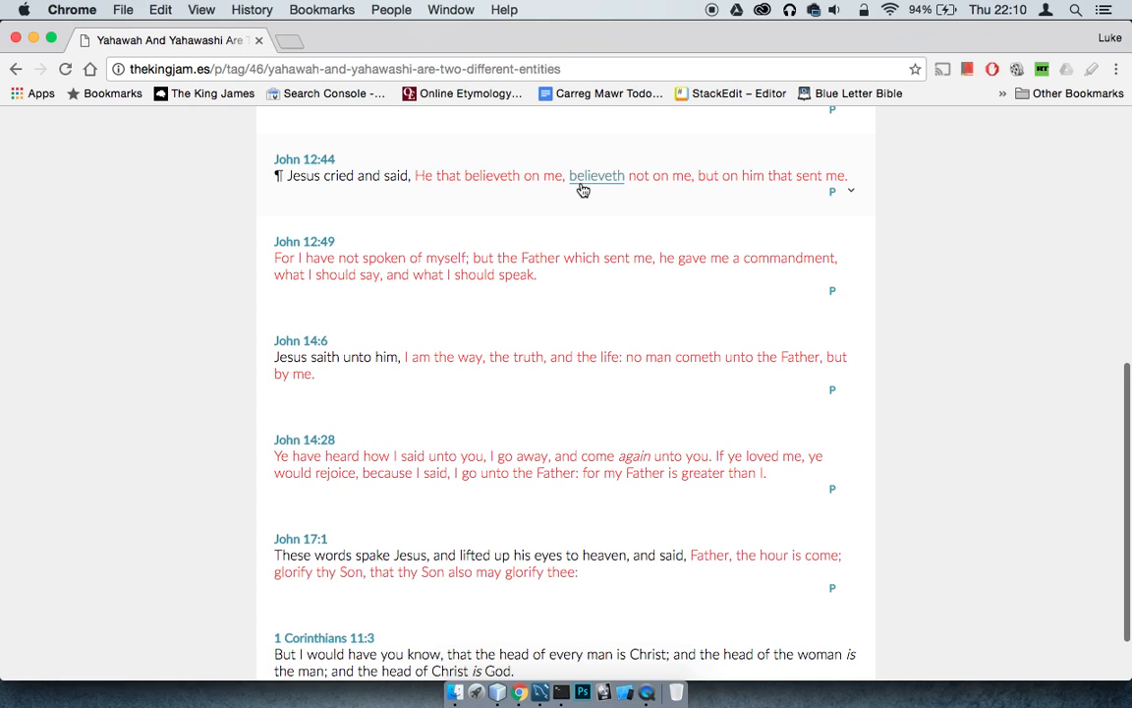
mouse_move(755, 197)
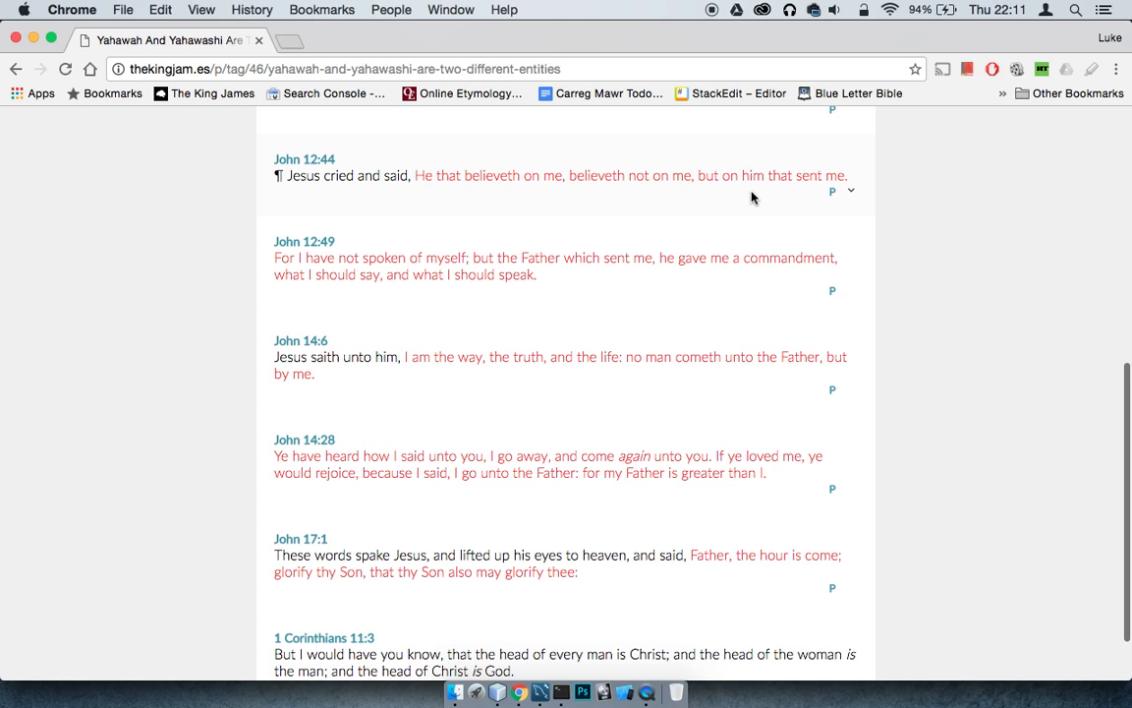
mouse_move(963, 214)
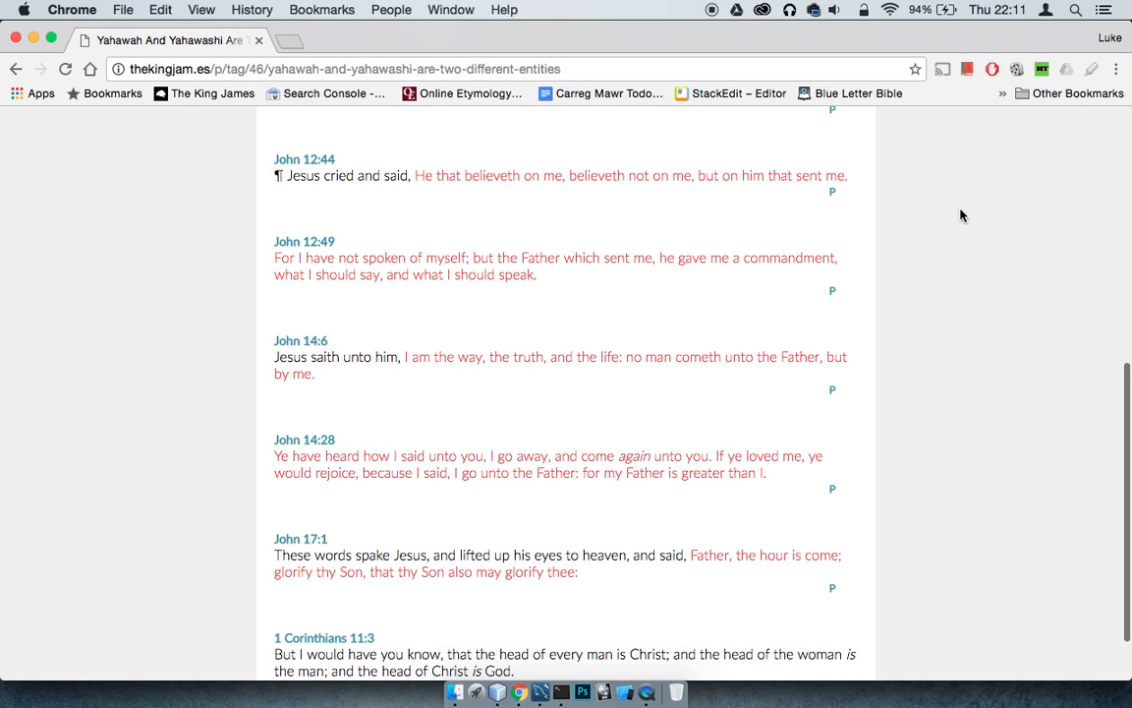
scroll(down, 3)
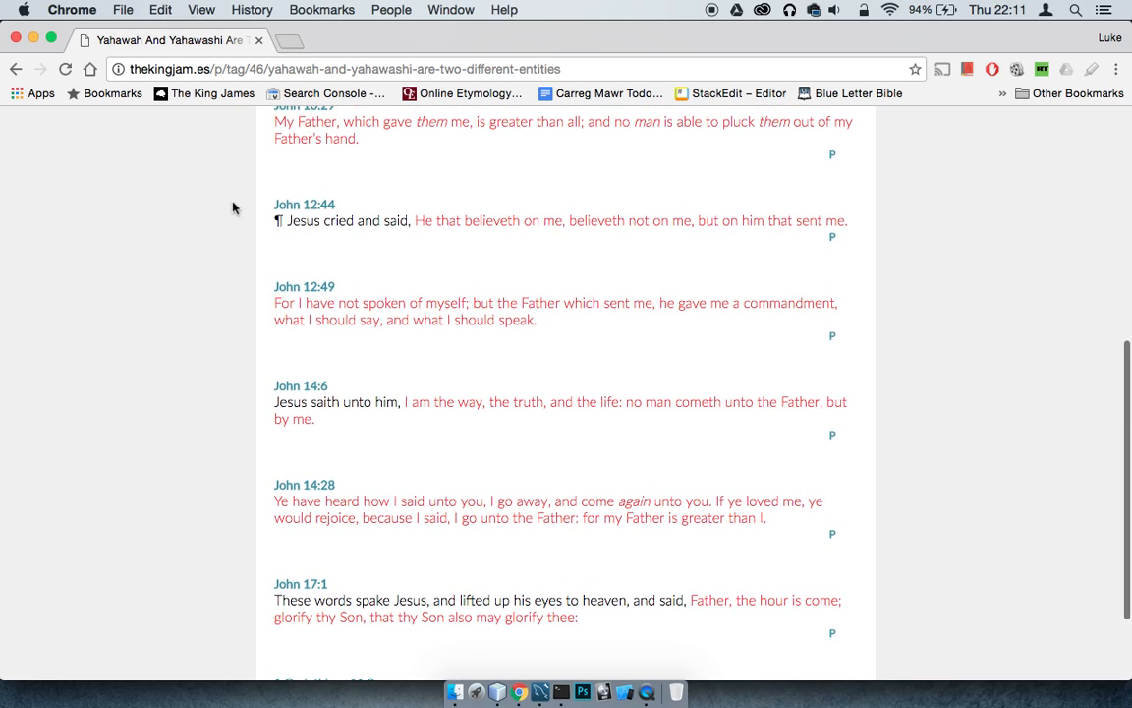
mouse_move(692, 302)
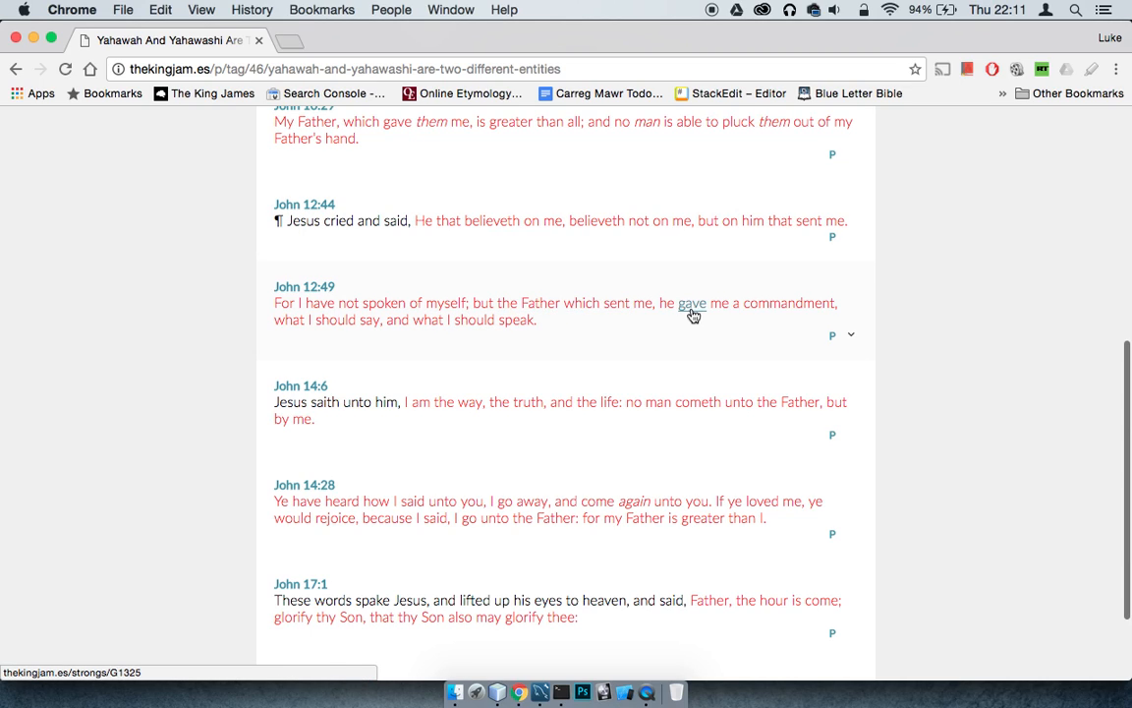
mouse_move(894, 310)
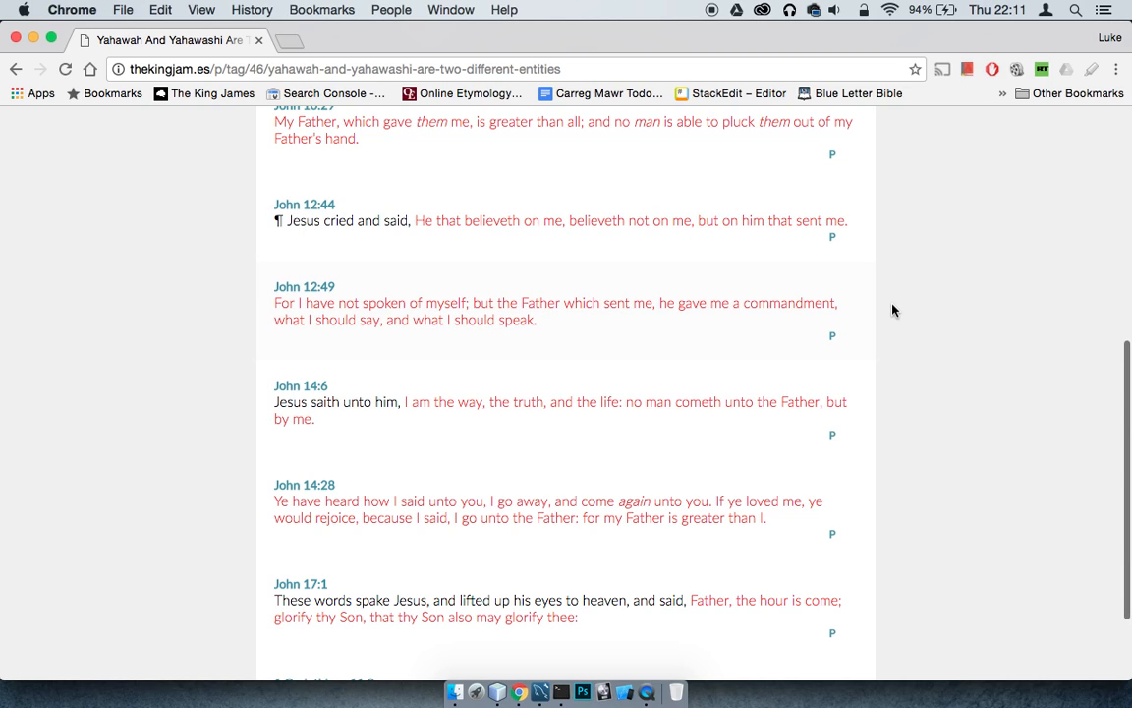
Step: Scroll to the bottom so 1 Corinthians 11:3 is the last verse shown
scroll(down, 3)
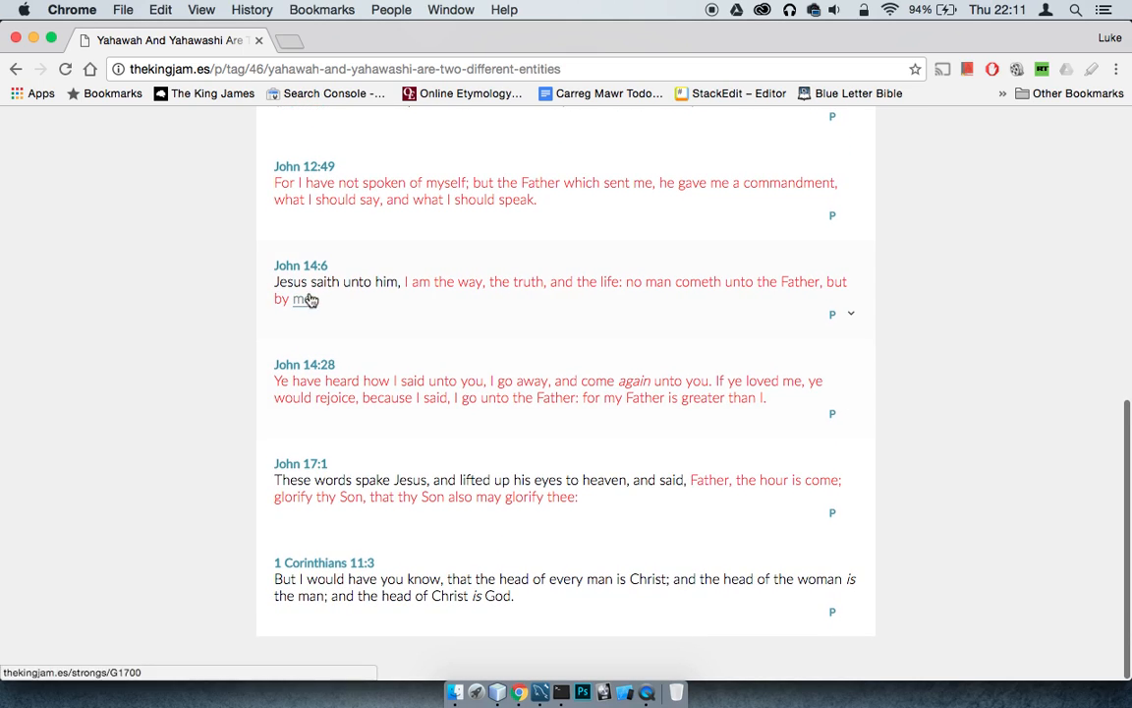
mouse_move(507, 299)
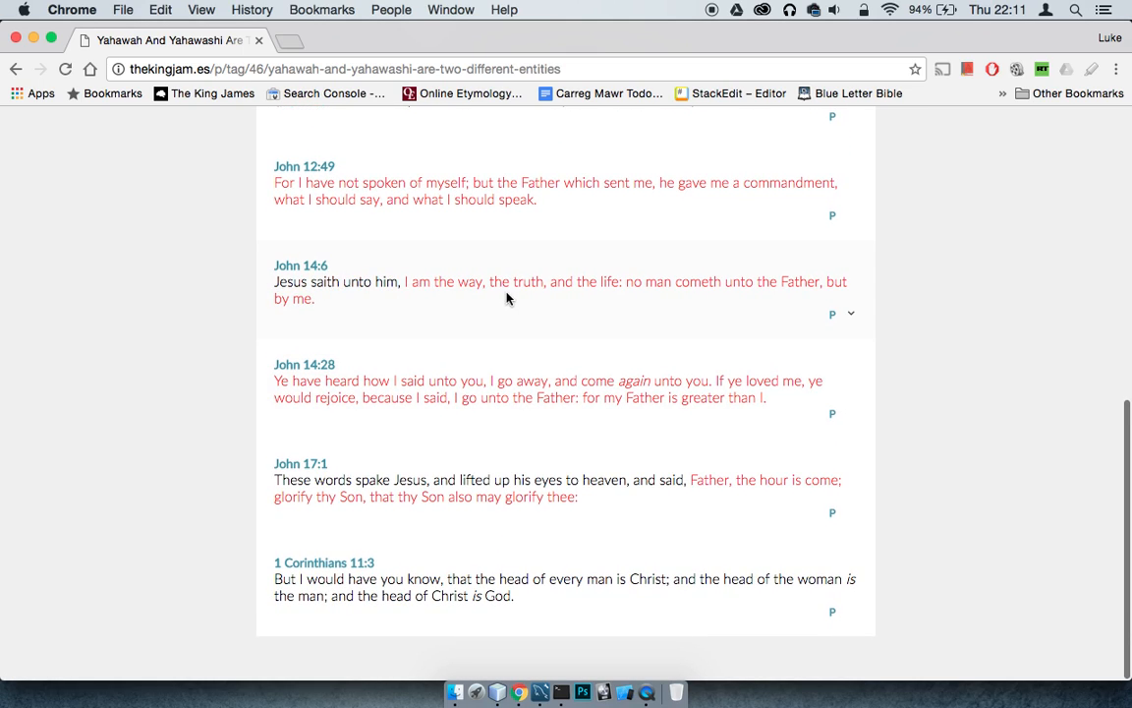
mouse_move(739, 283)
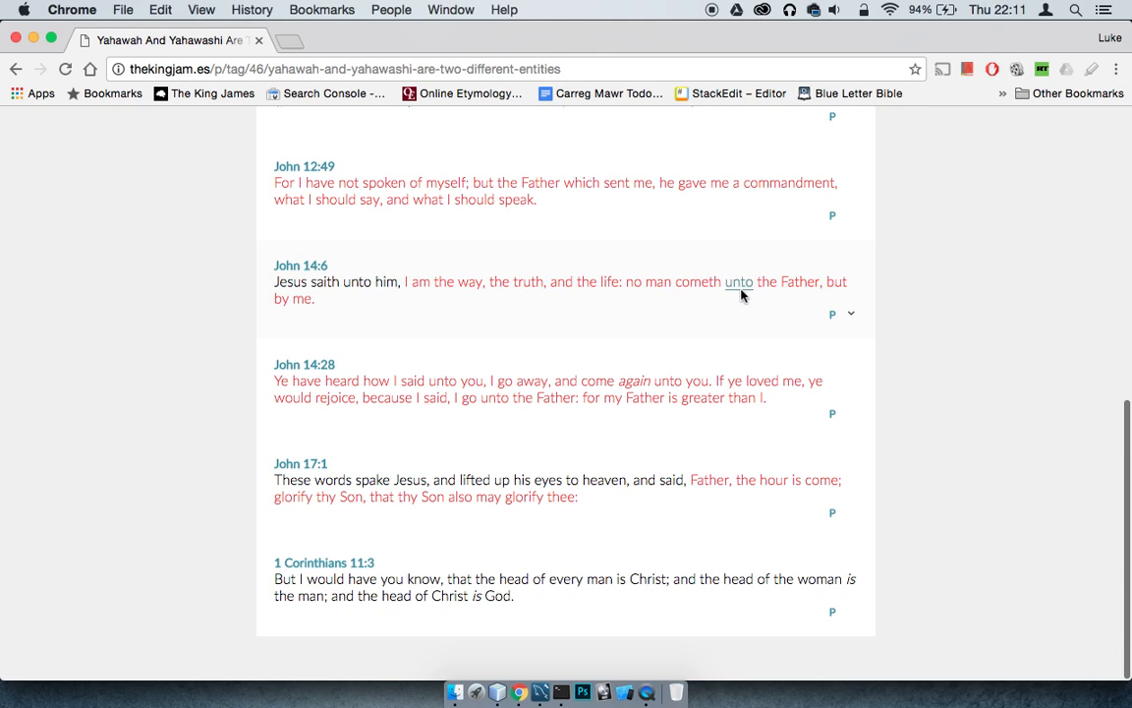
mouse_move(914, 315)
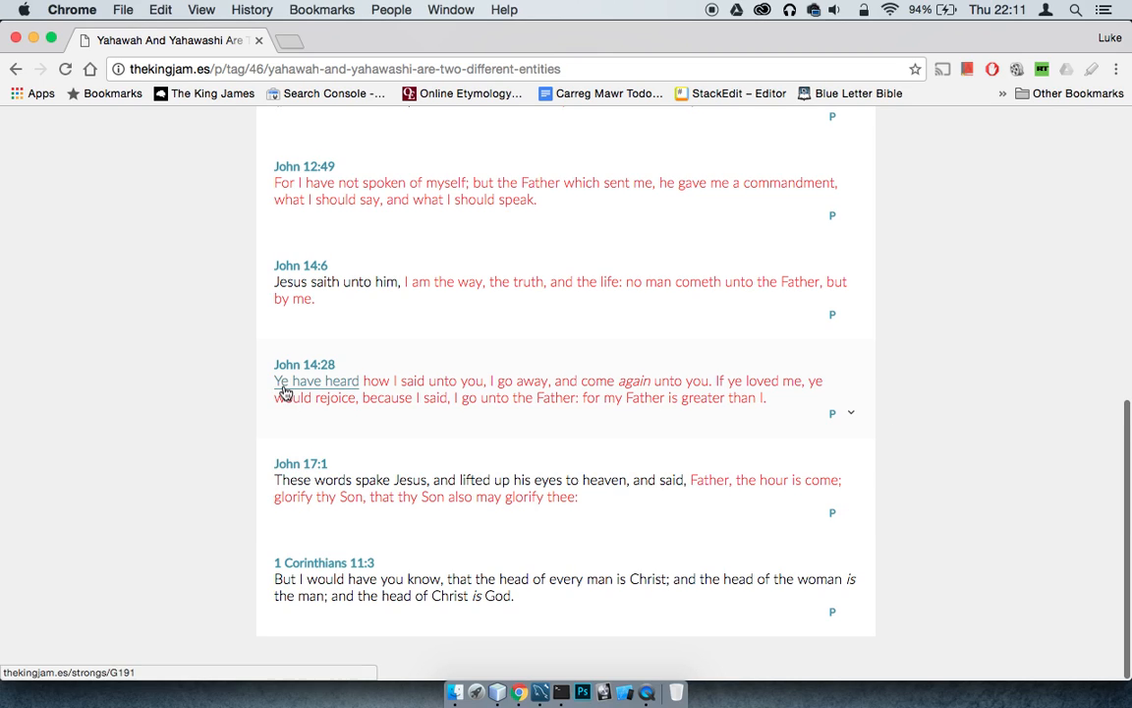
mouse_move(457, 381)
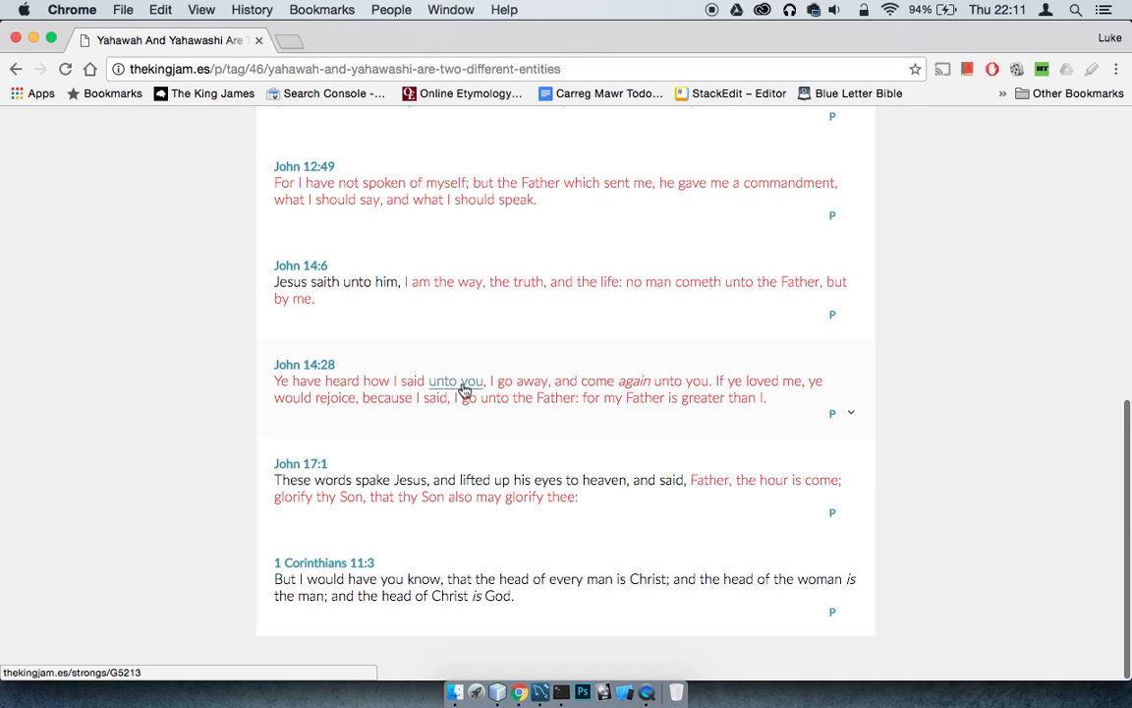
mouse_move(700, 381)
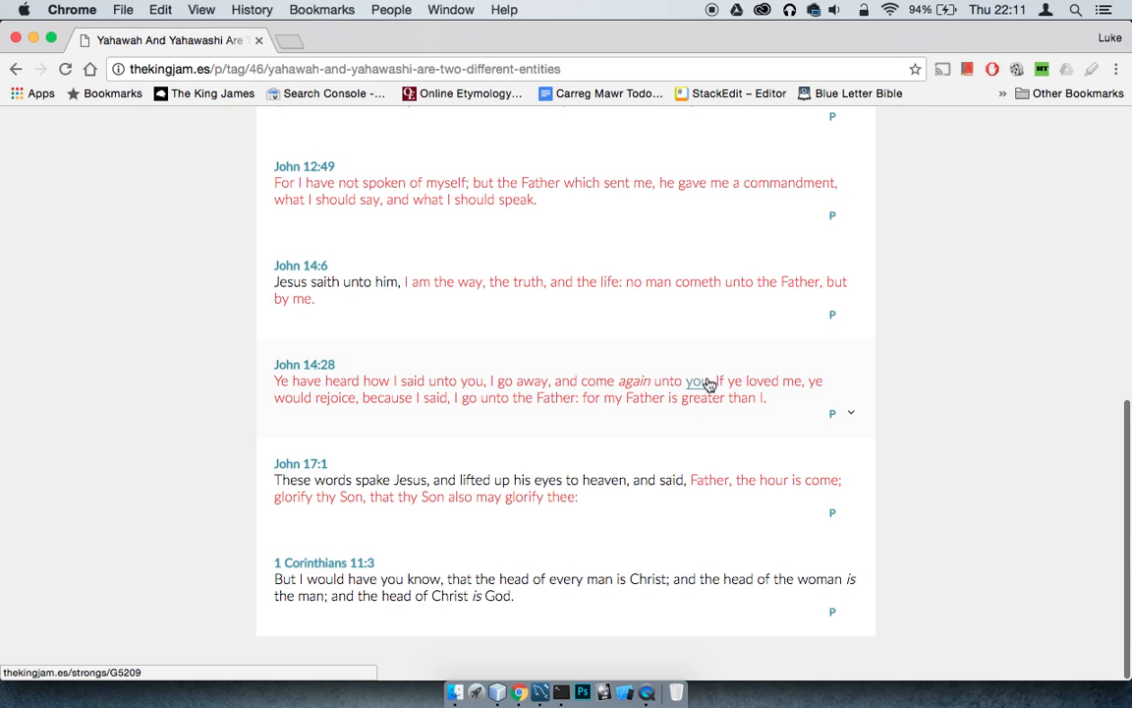
mouse_move(889, 397)
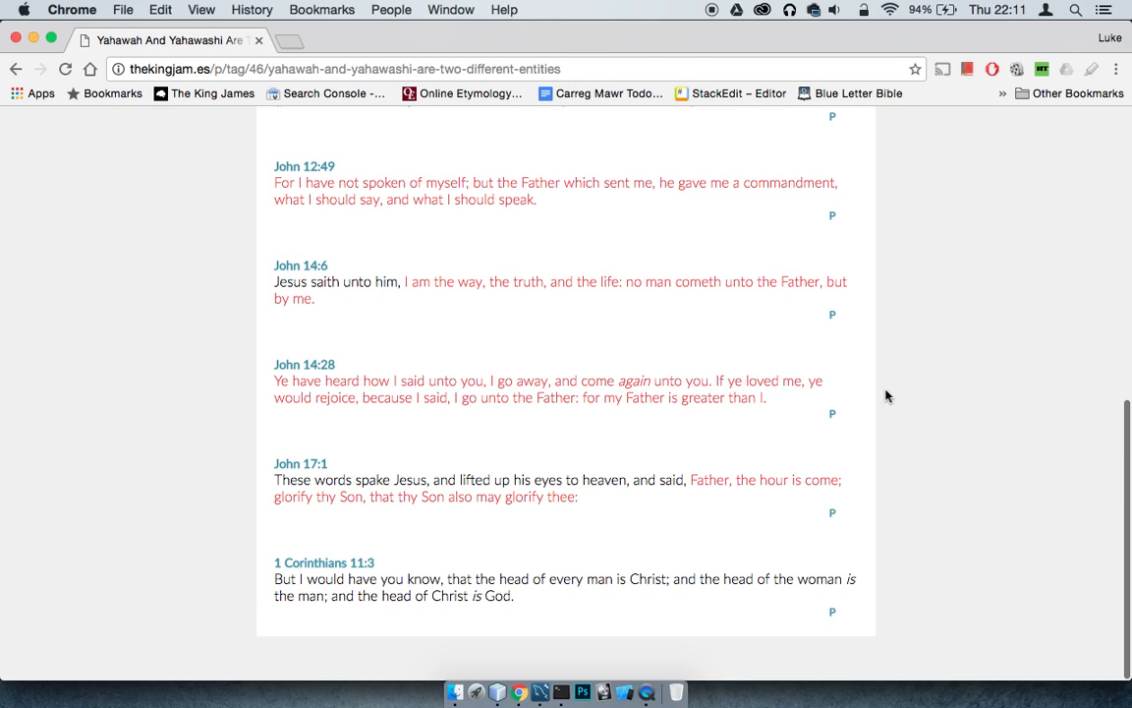
mouse_move(521, 472)
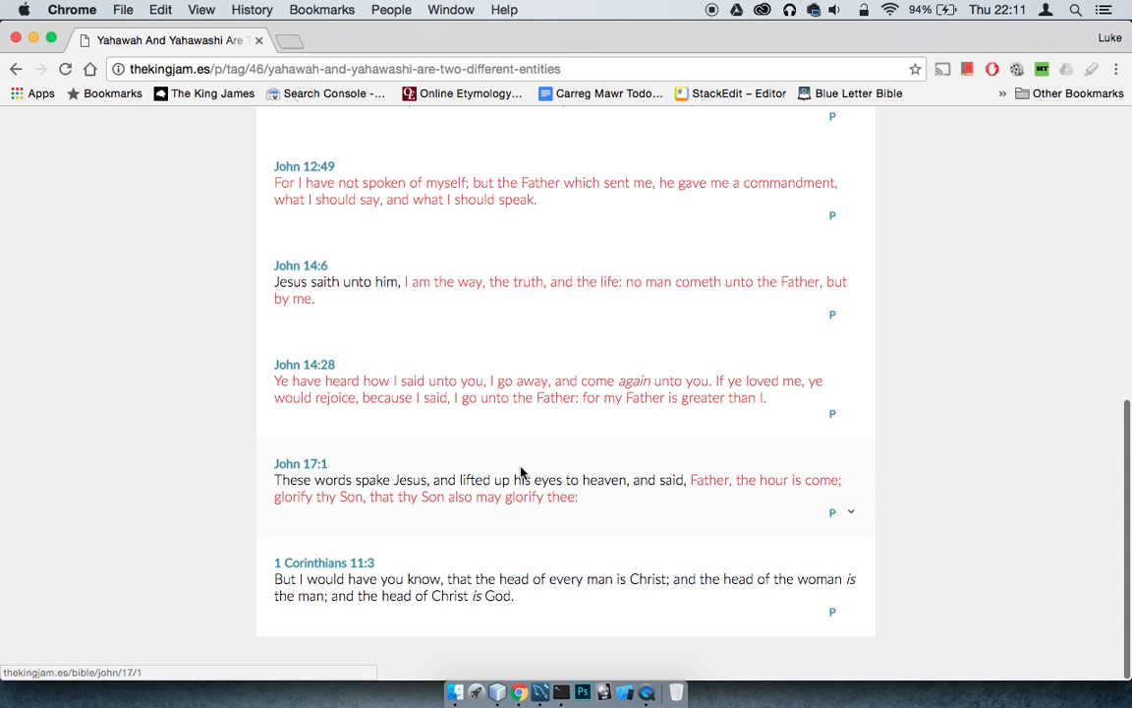
mouse_move(475, 436)
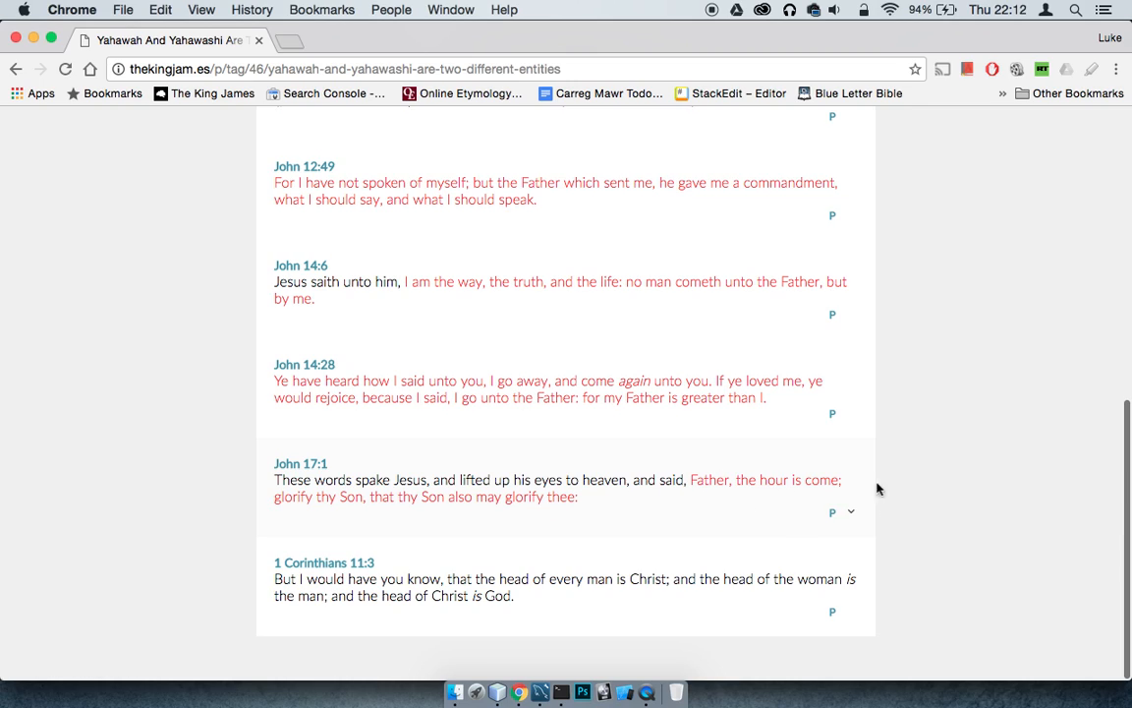
mouse_move(859, 493)
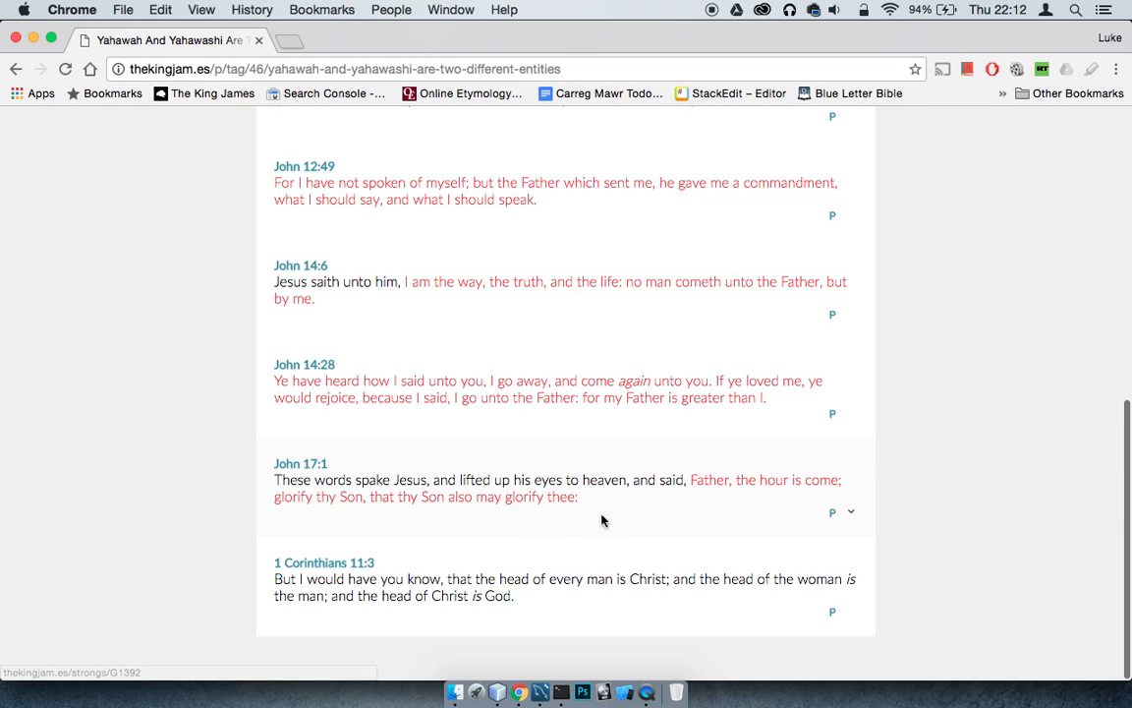
mouse_move(1014, 534)
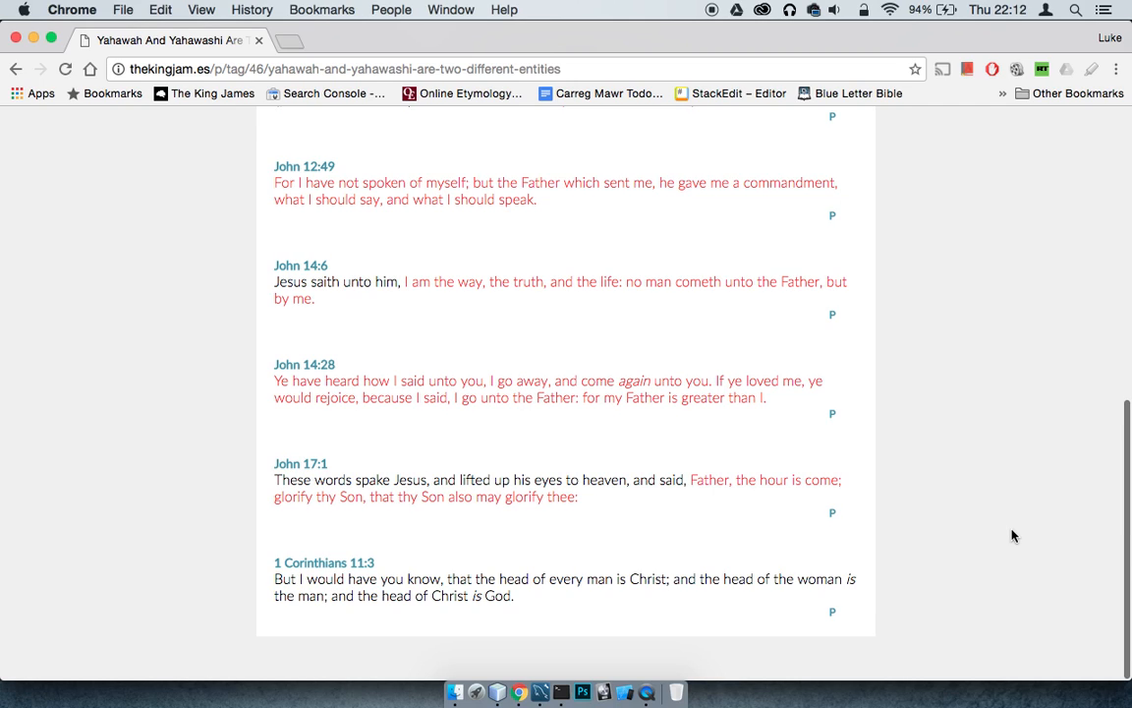